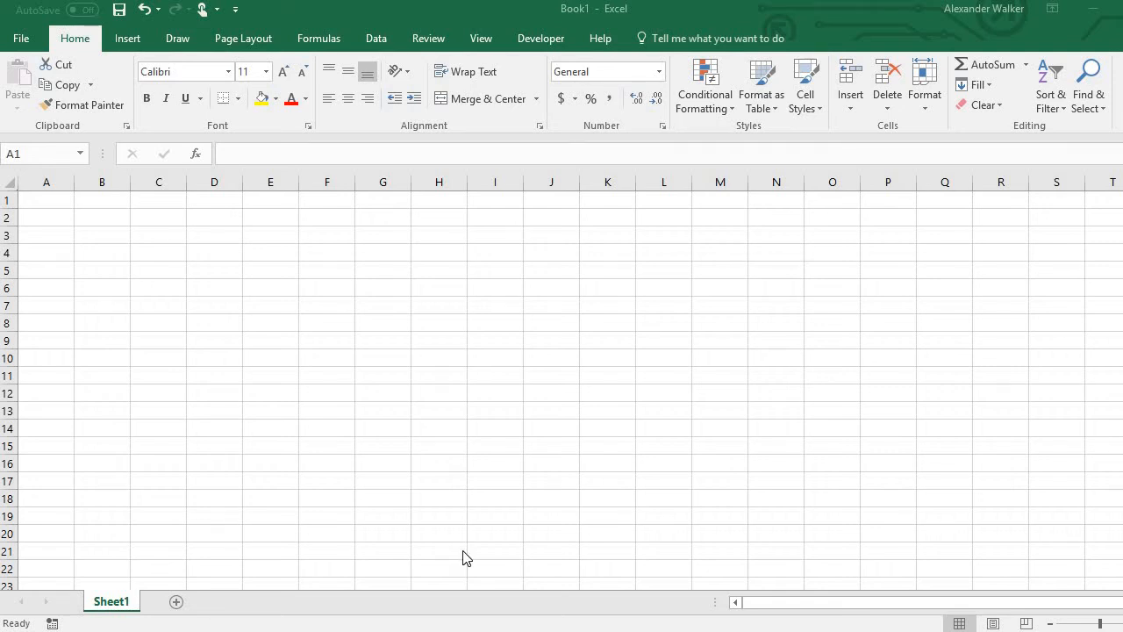
mouse_move(485, 509)
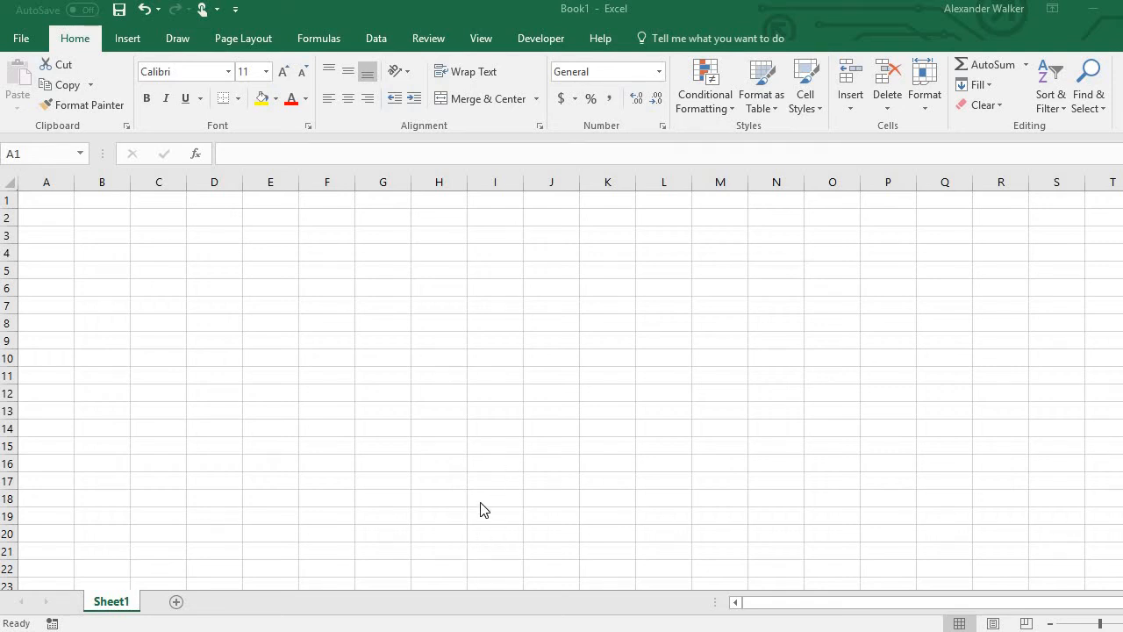
mouse_move(579, 393)
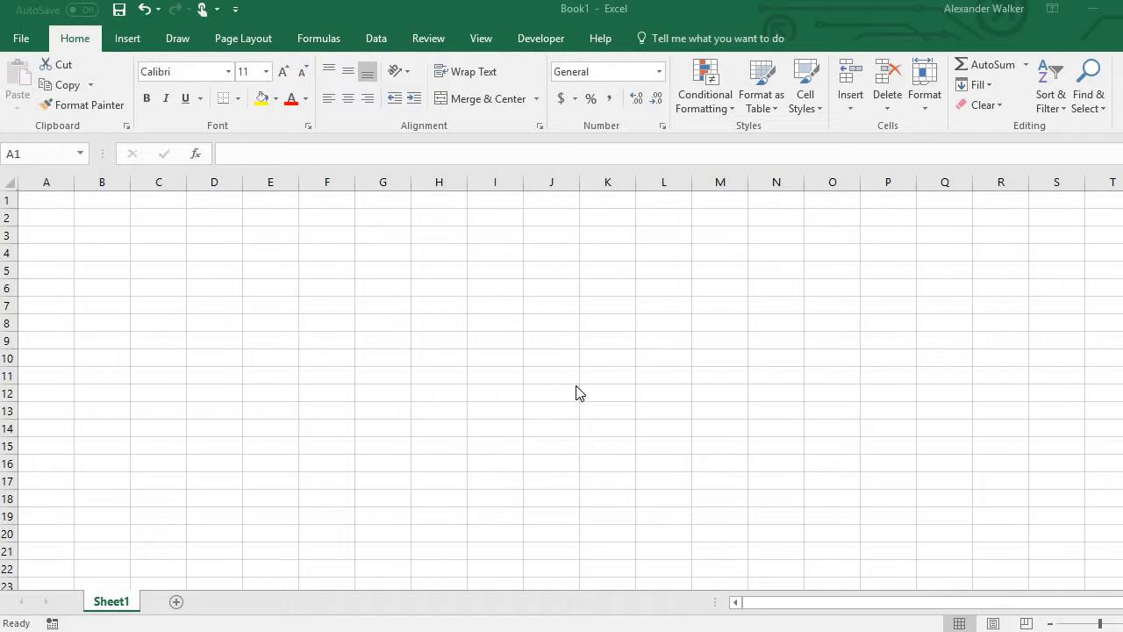
mouse_move(684, 291)
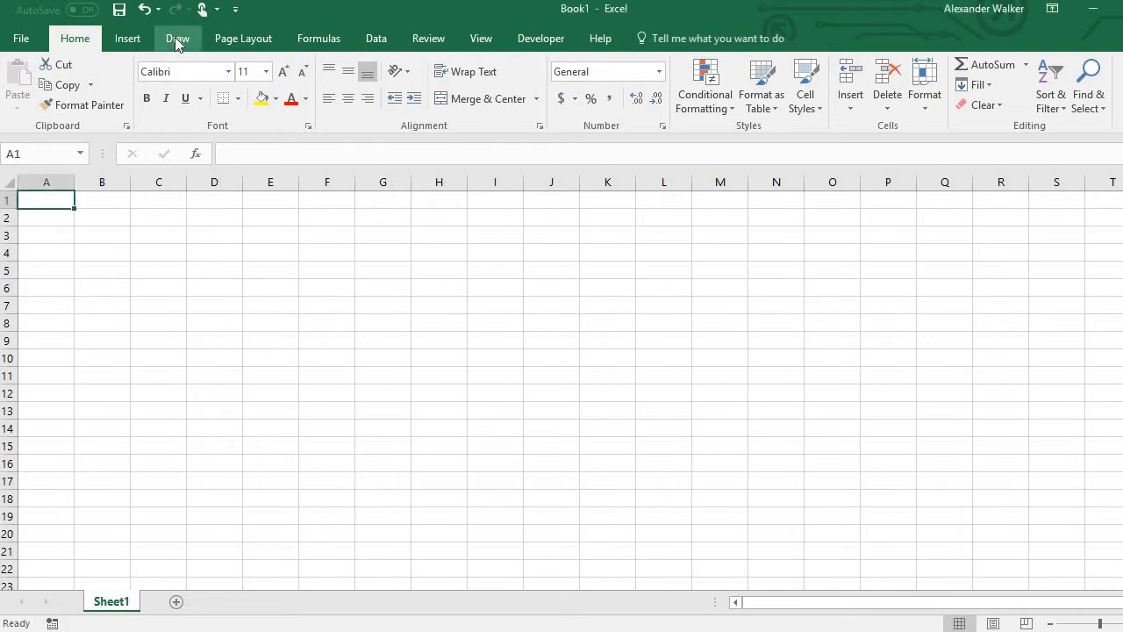
Step: Enable the Draw ribbon via Options > Customize Ribbon so the ink pens appear above the sheet
left_click(21, 39)
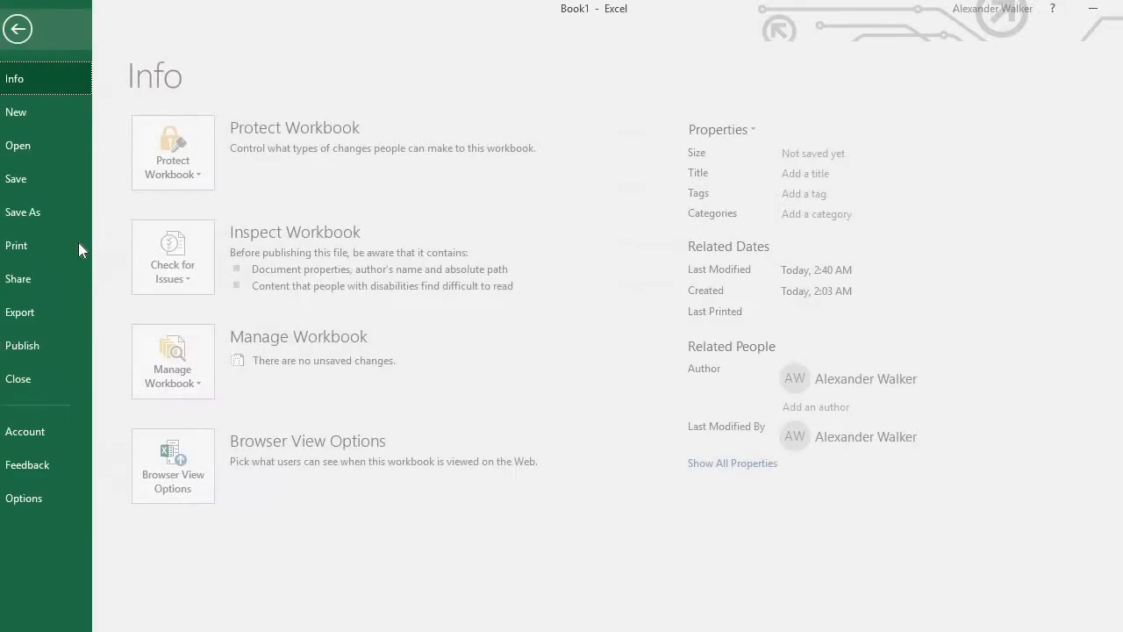
left_click(25, 498)
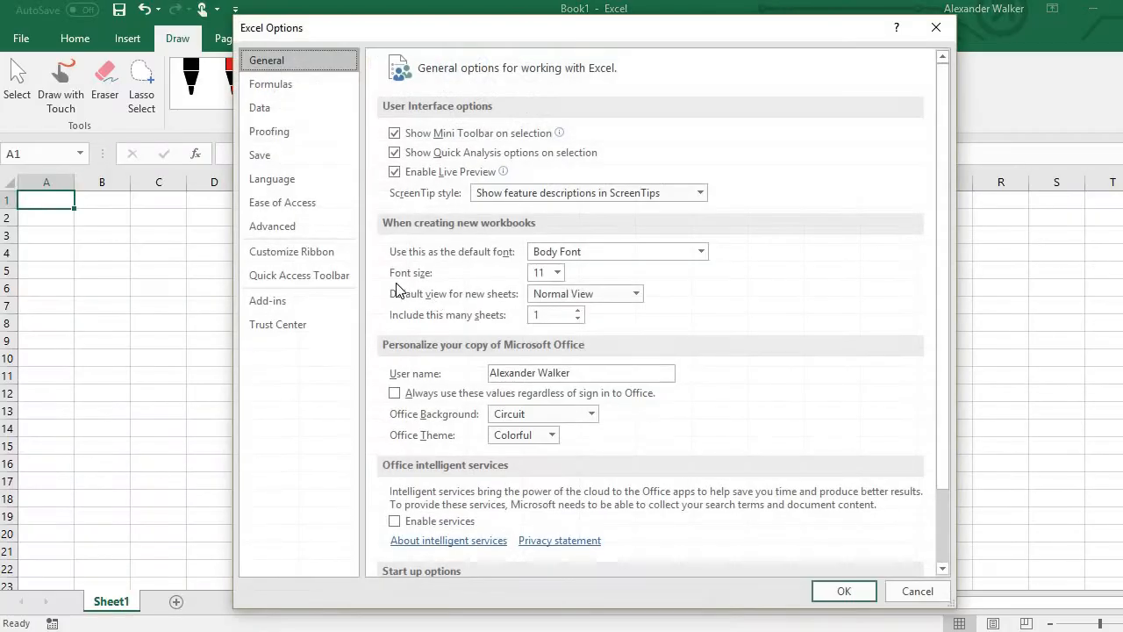
left_click(291, 251)
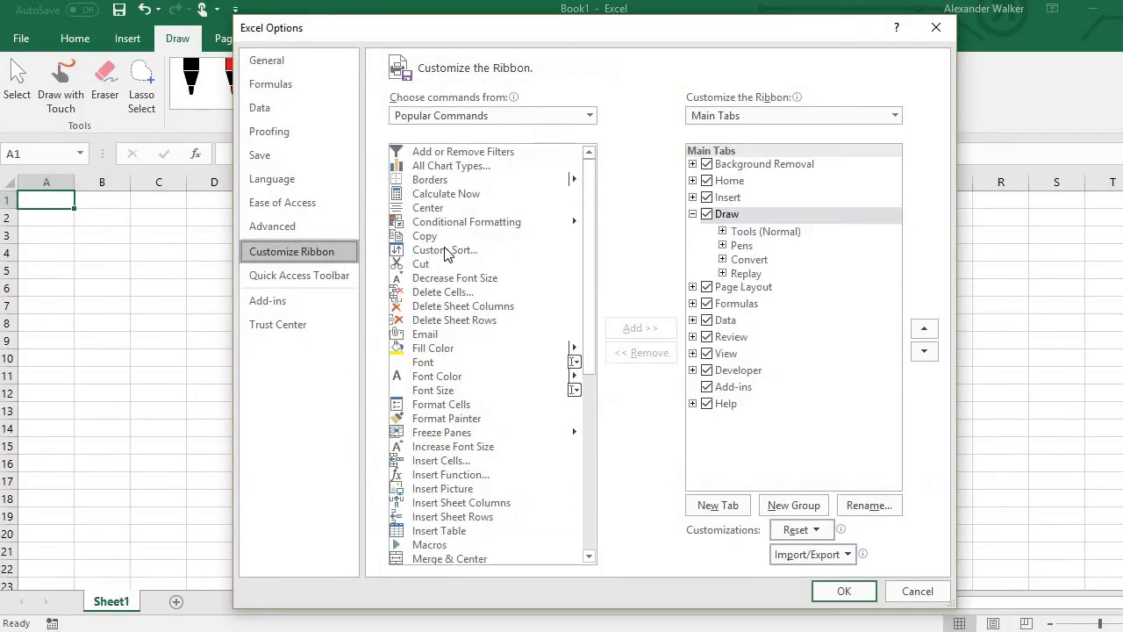
left_click(705, 214)
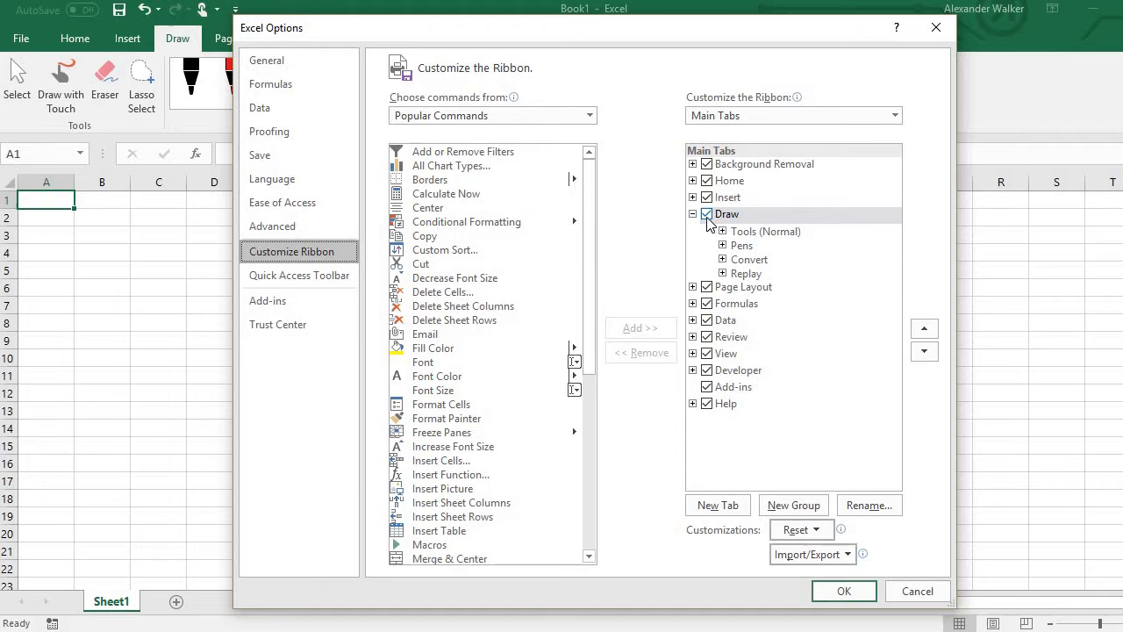
left_click(842, 589)
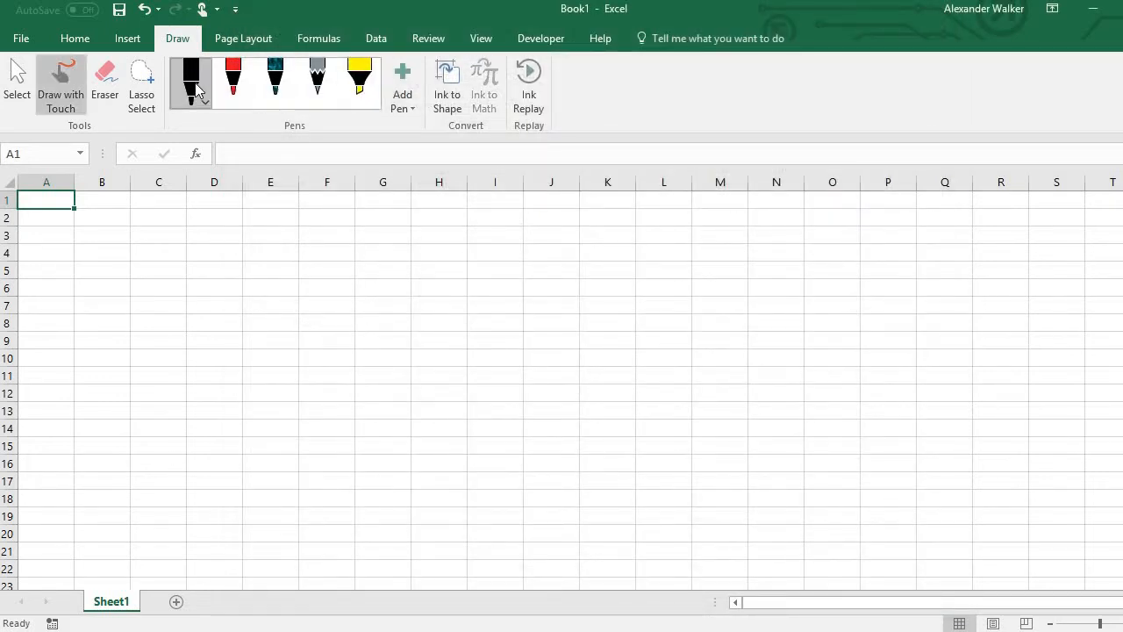
Step: Write 'hey' and a tall stroke in teal textured ink, then pick the grey pencil
left_click(276, 79)
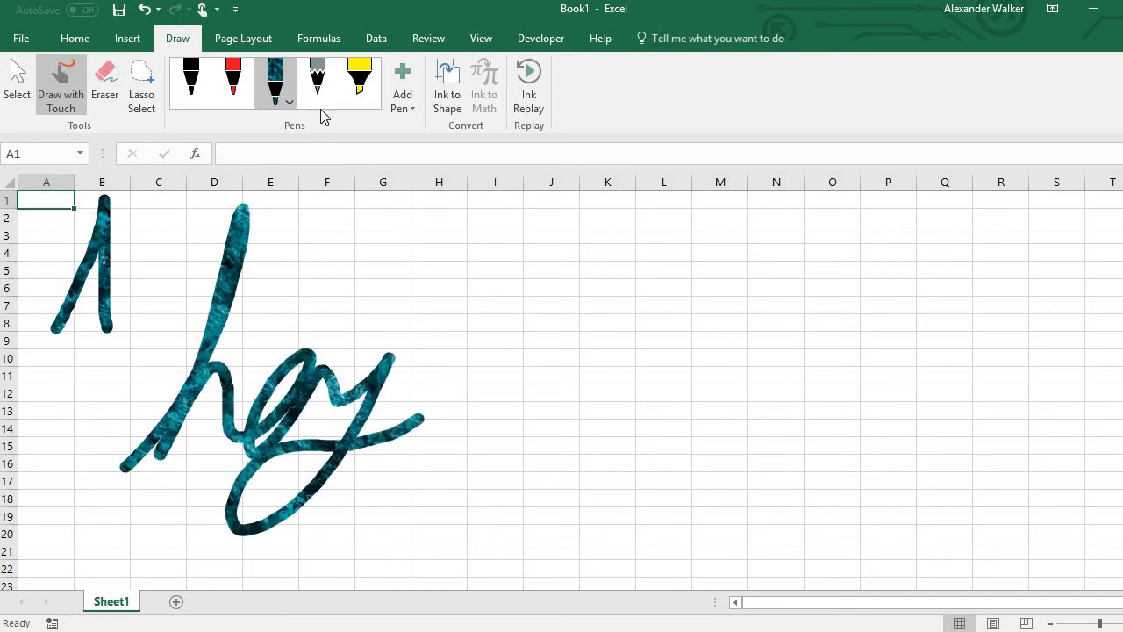
left_click(316, 82)
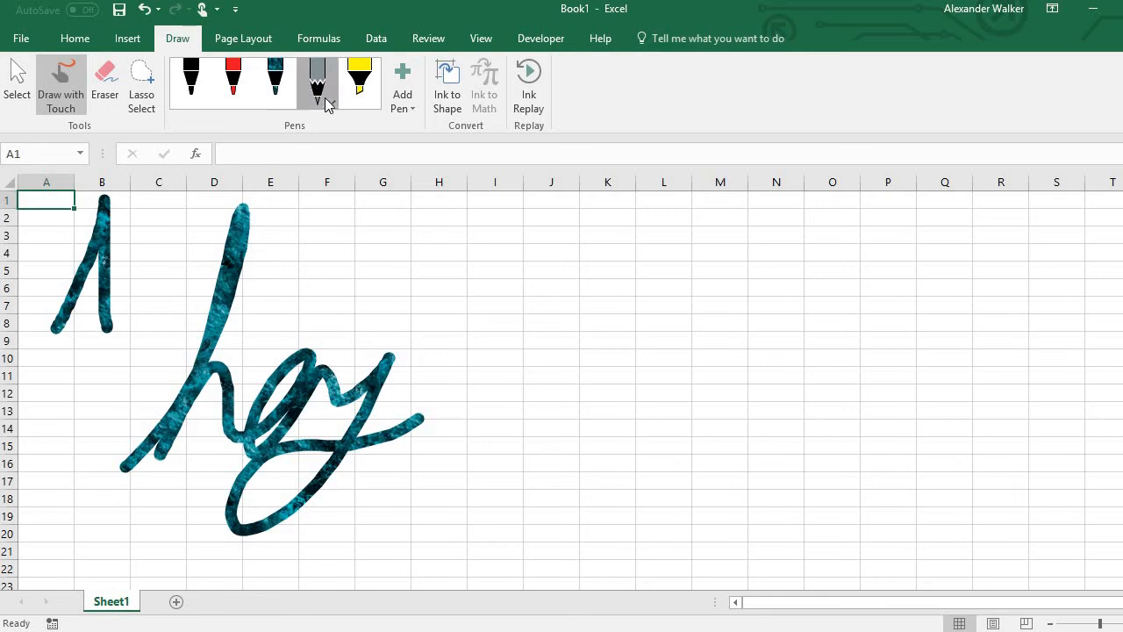
Step: Hand-write the date 'Jan 19, 2018' in thicker grey pencil beside 'hey' and underline it
left_click(318, 85)
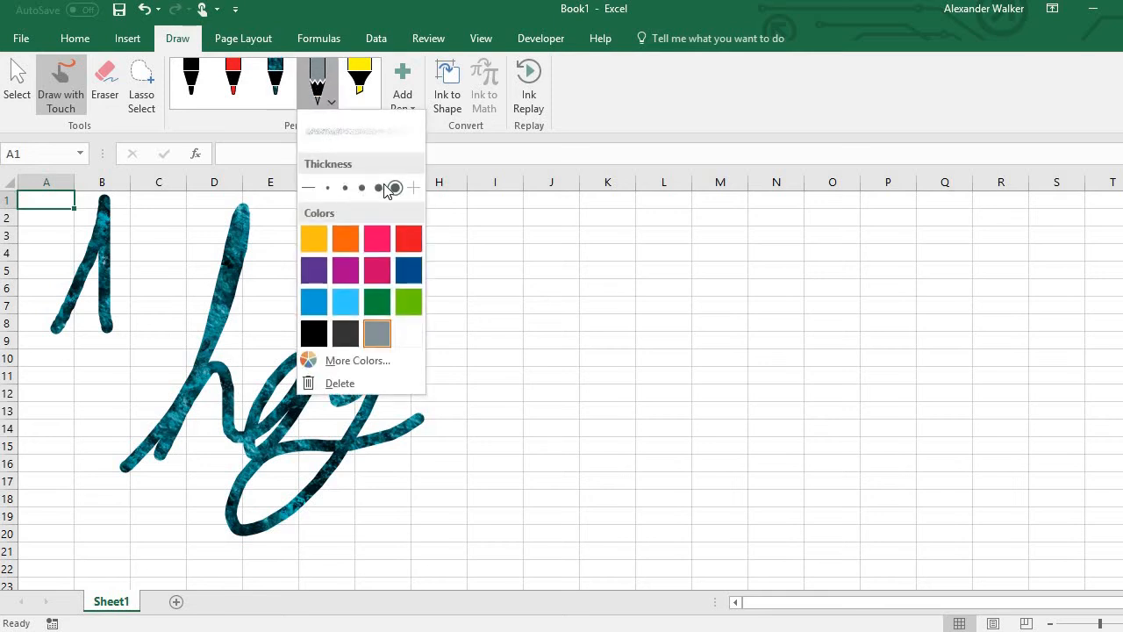
left_click(395, 186)
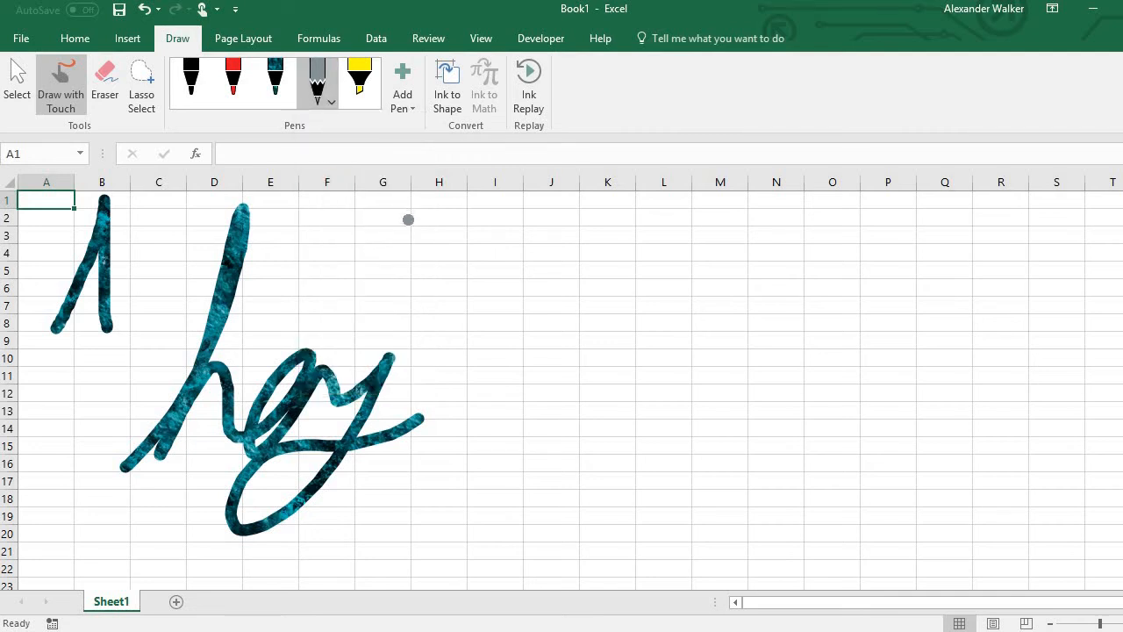
left_click_drag(372, 226, 333, 331)
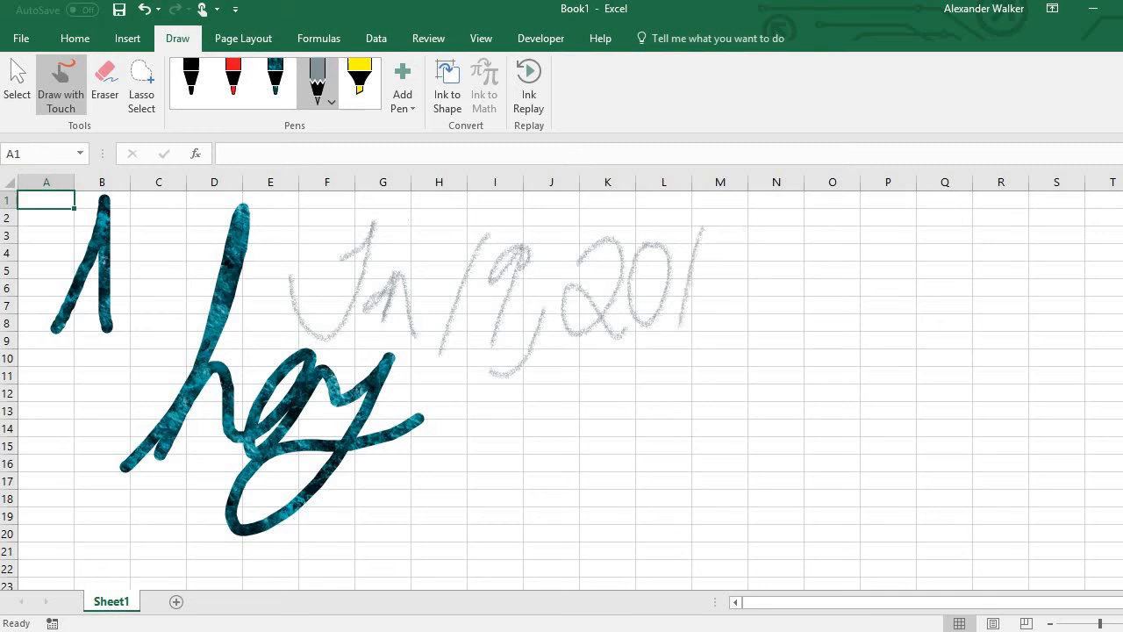
left_click_drag(693, 237, 737, 351)
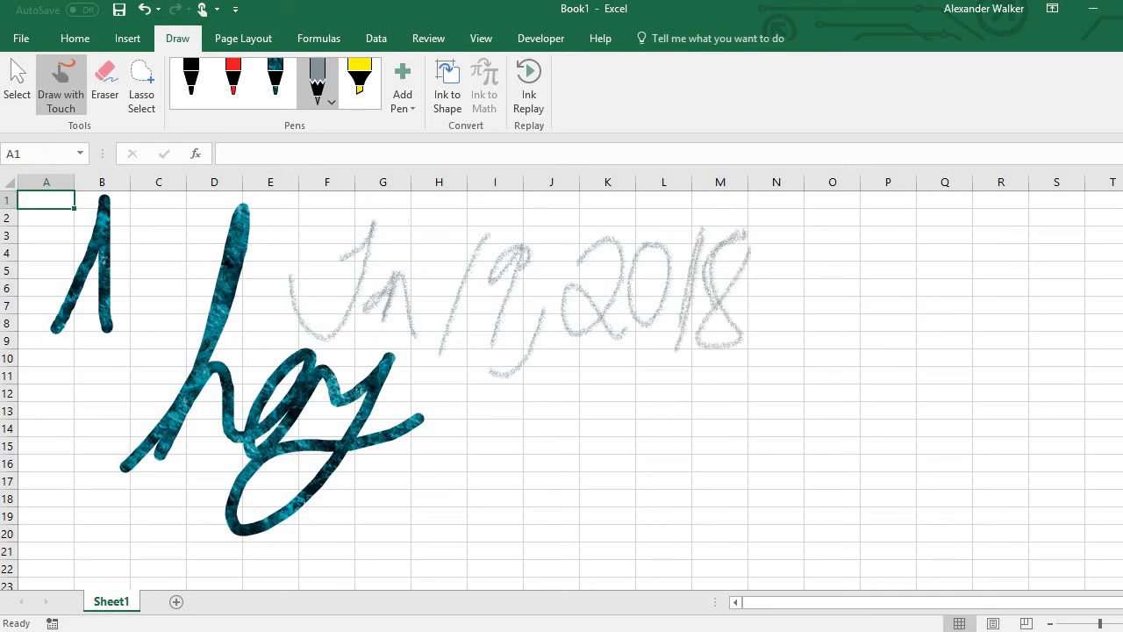
left_click_drag(424, 372, 688, 386)
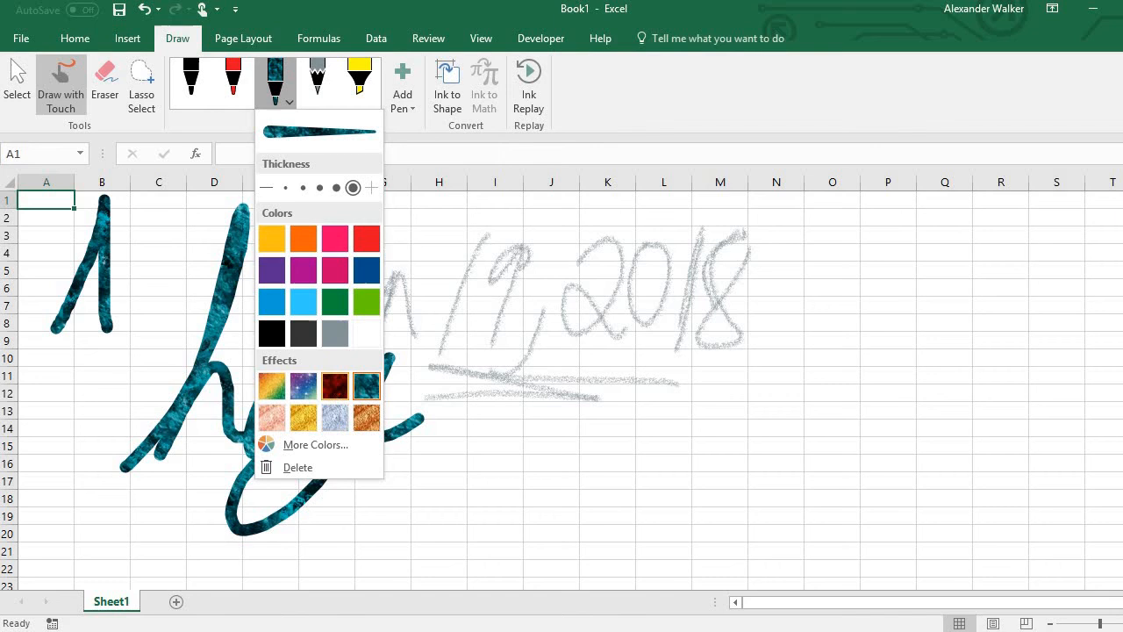
Step: Draw a red textured scribble beneath the date, then choose a galaxy-style ink effect
left_click(333, 386)
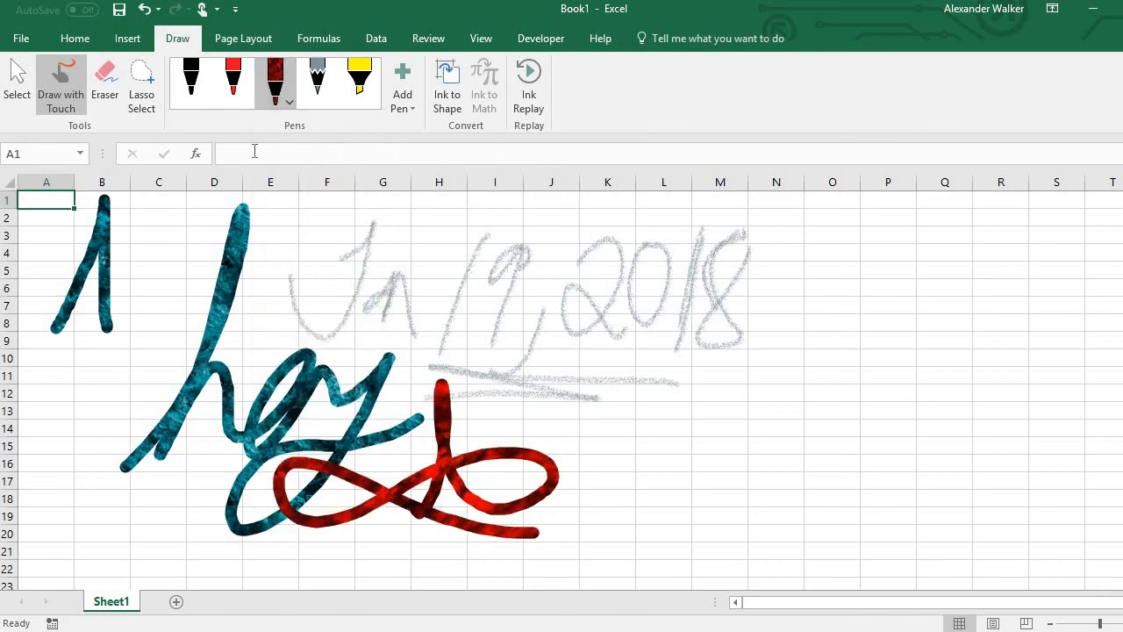
left_click(291, 104)
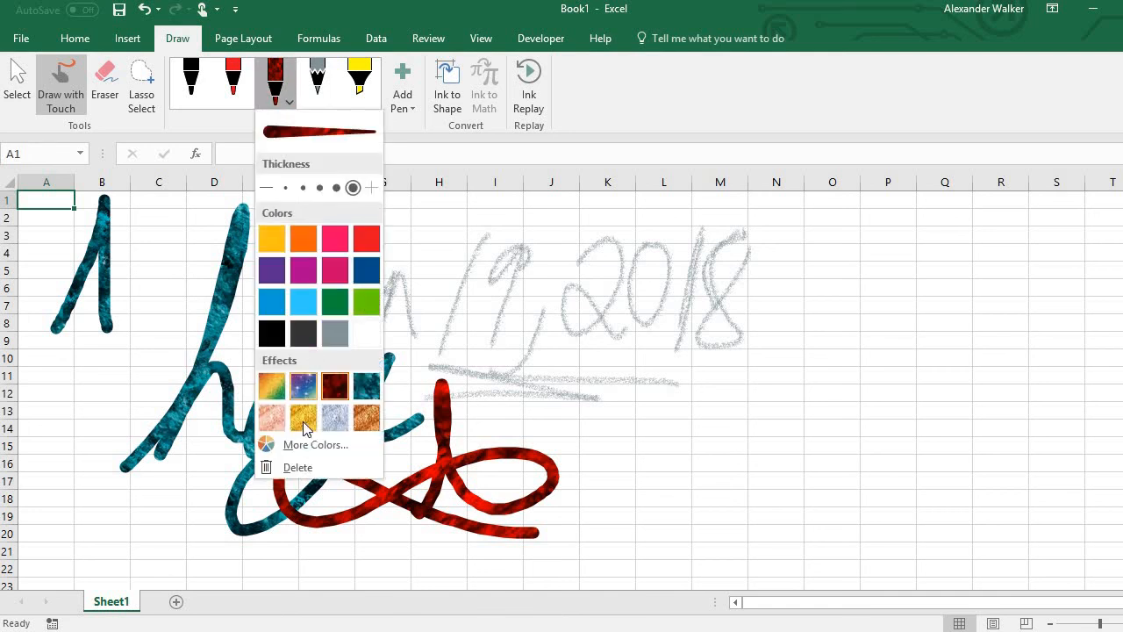
left_click(302, 386)
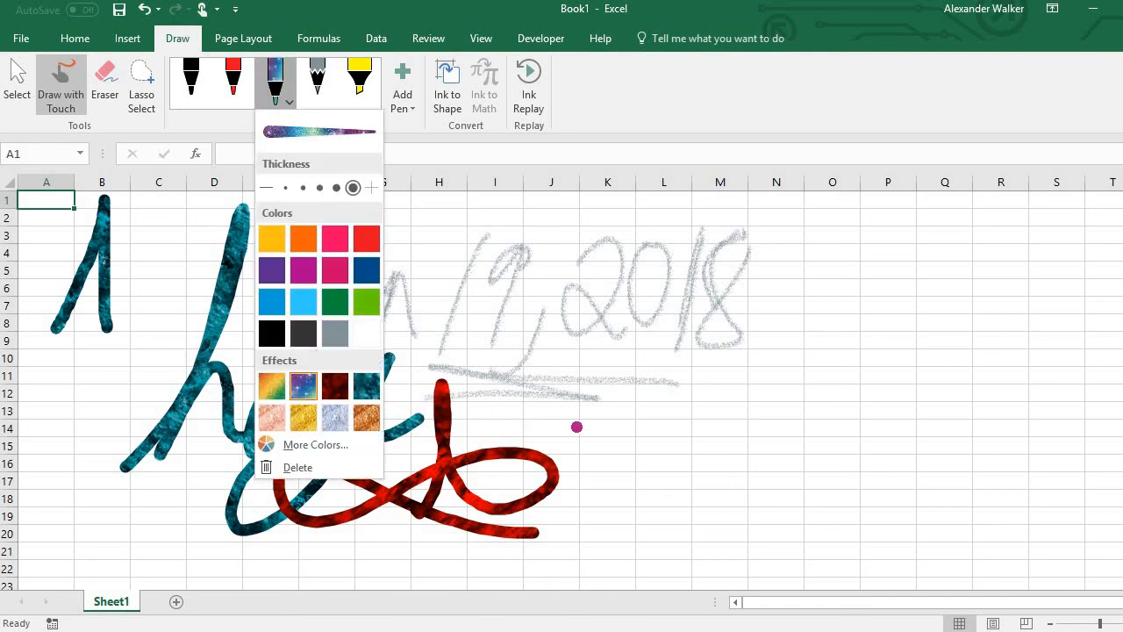